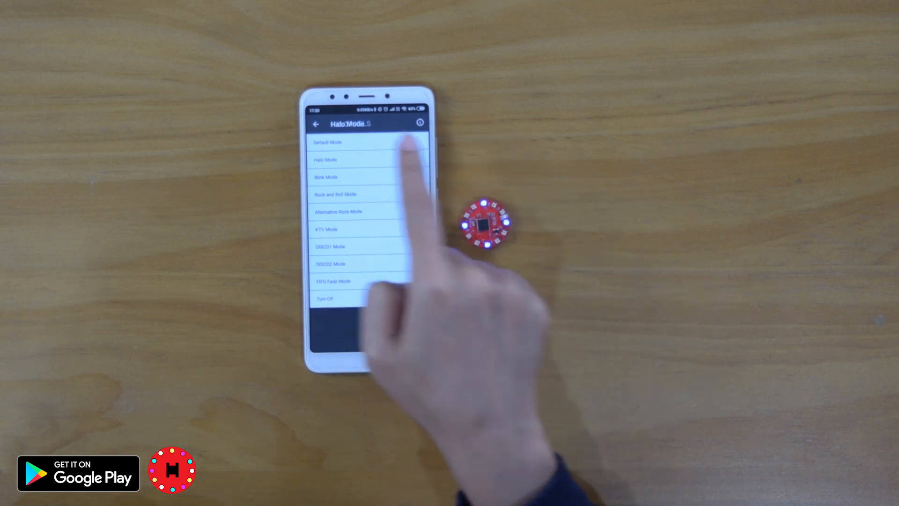
Step: Choose Halo Mode and confirm a red then a green colour on the ring
left_click(326, 159)
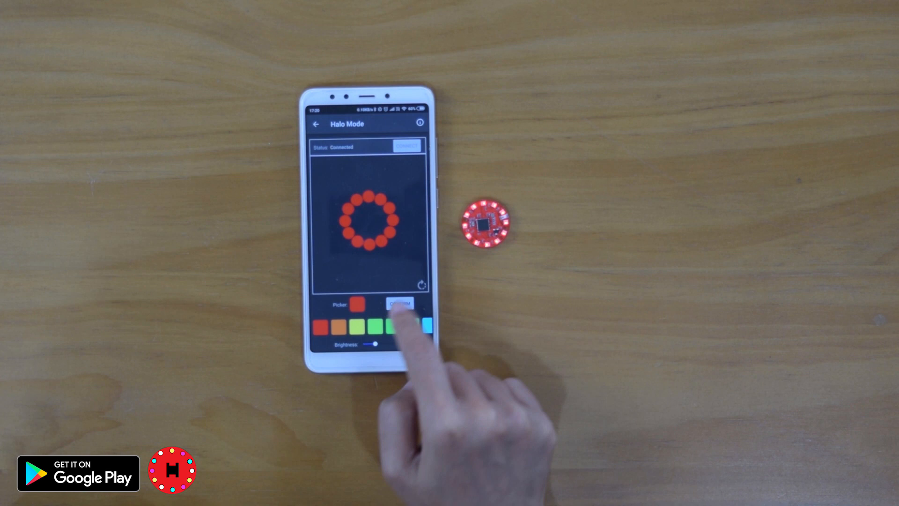
left_click(389, 327)
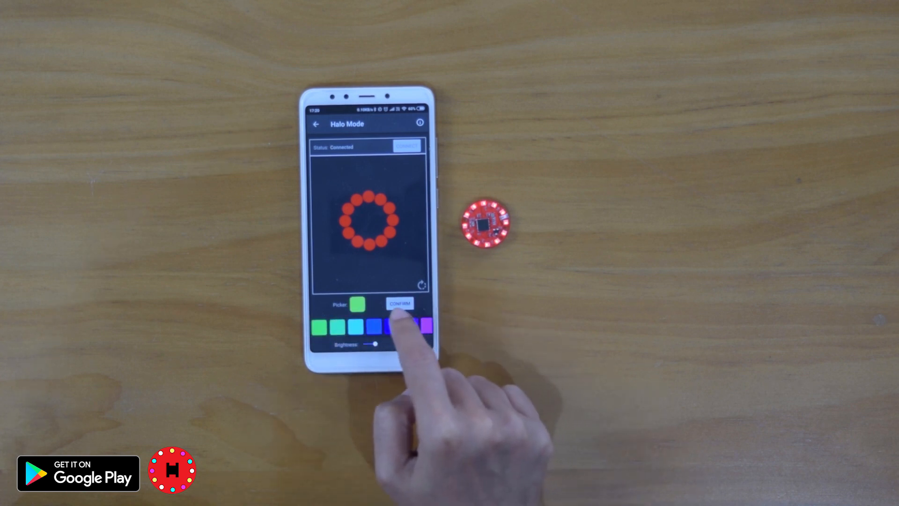
left_click(400, 303)
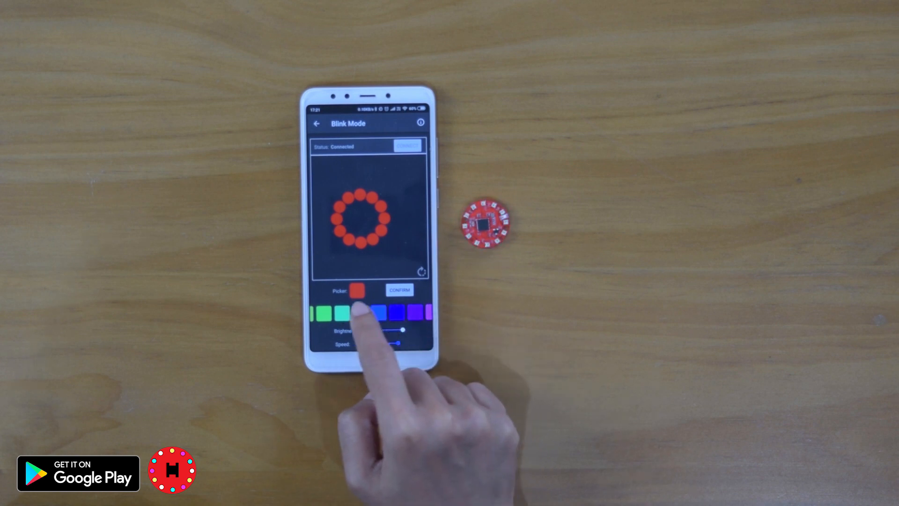
Step: Pick a different swatch colour for the blinking ring
left_click(357, 311)
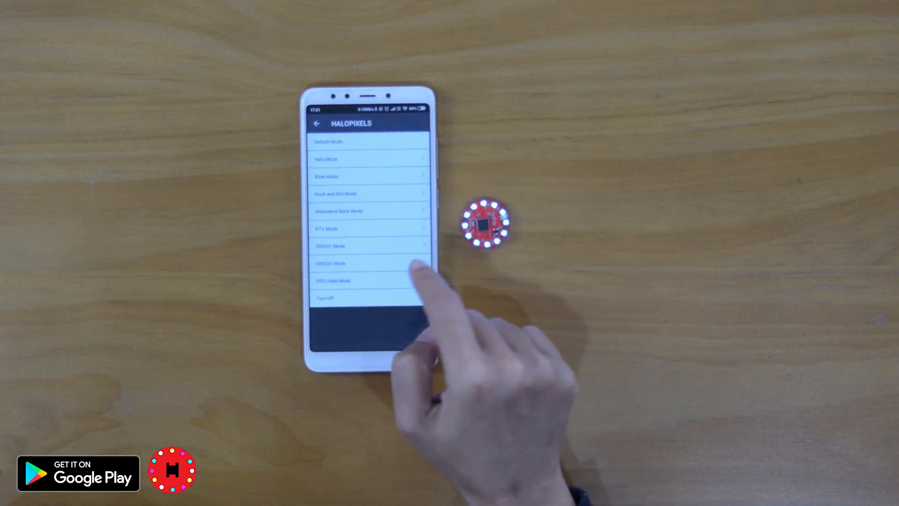
left_click(370, 193)
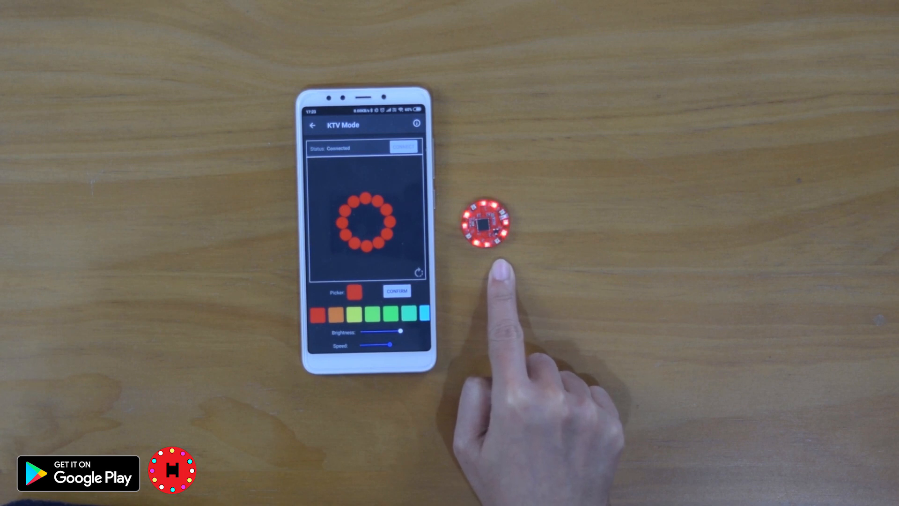
Step: Leave KTV Mode for the HALOPIXELS list and start DISCO1 Mode
left_click(374, 314)
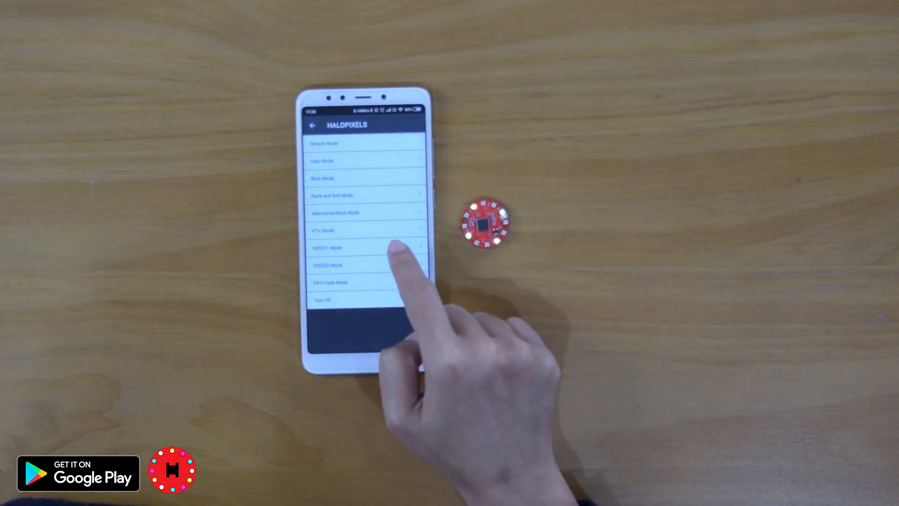
left_click(365, 247)
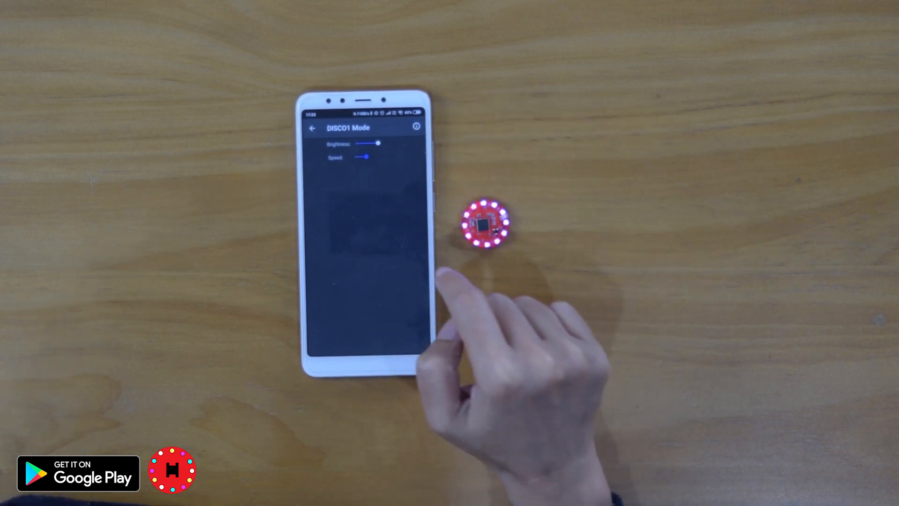
Step: Return from DISCO1 Mode to the mode list, leaving Brightness and Speed unchanged
left_click(312, 127)
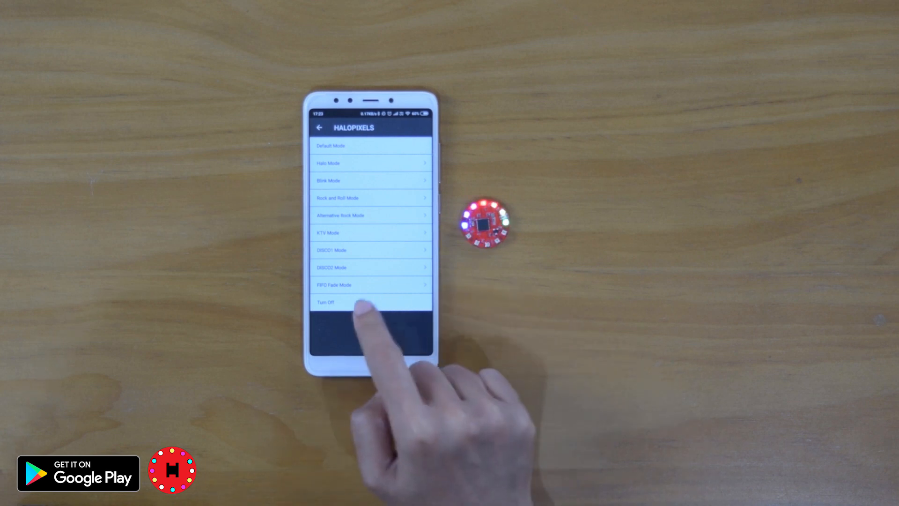
Step: Send Turn Off so the ring's lights go out with a success message
left_click(326, 303)
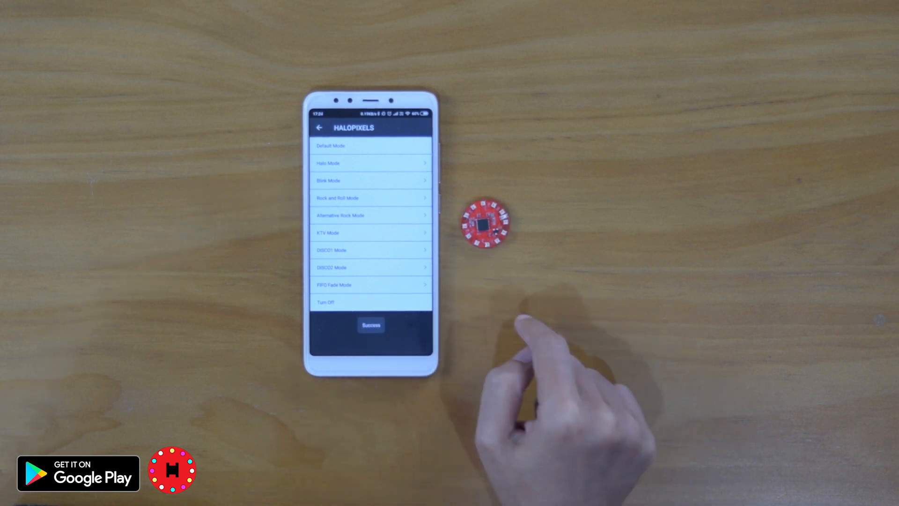